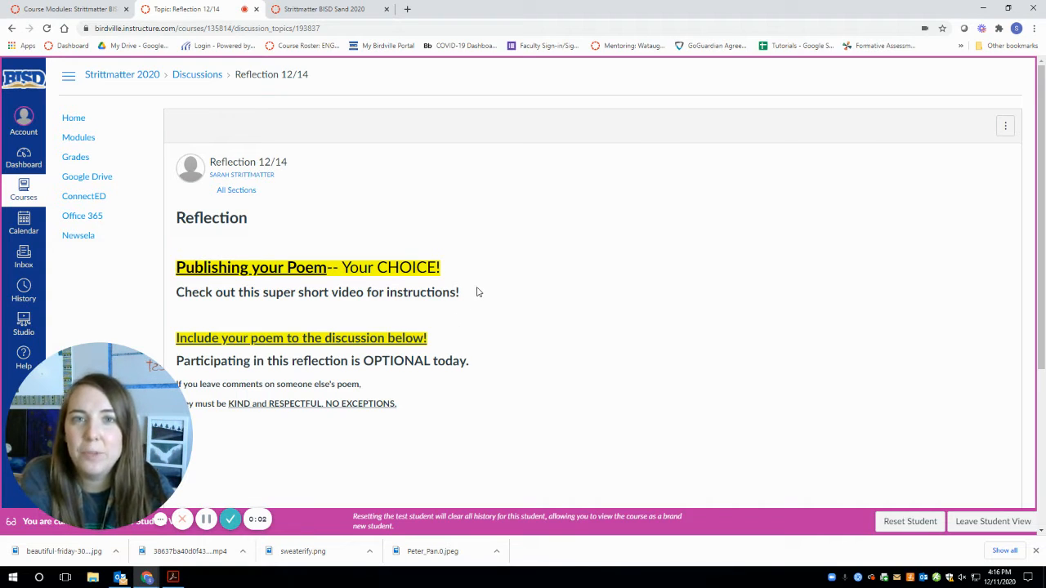
mouse_move(454, 311)
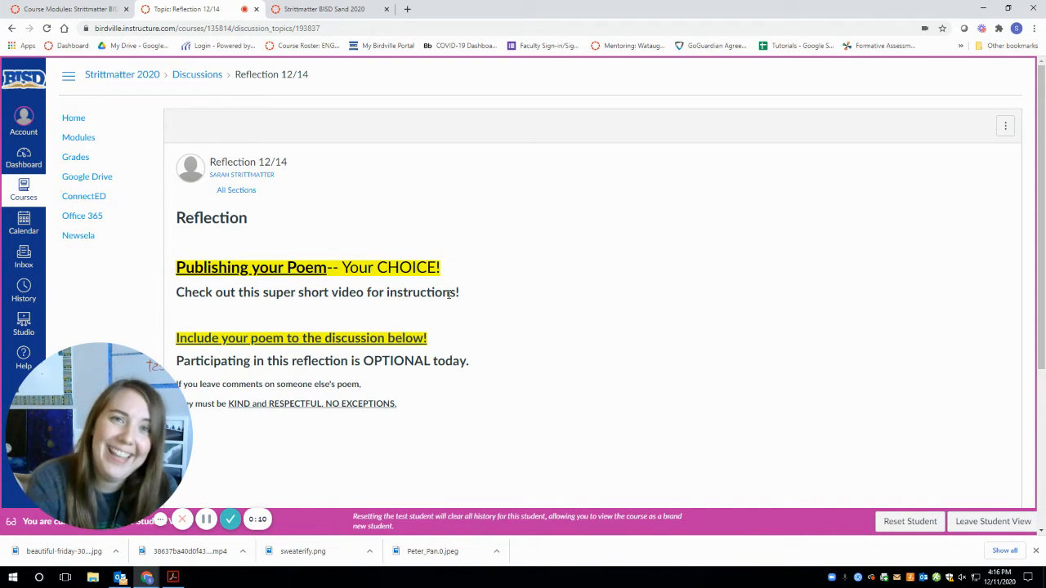
Scroll past the Success Criteria to bring the empty reply editor into view.
scroll(down, 3)
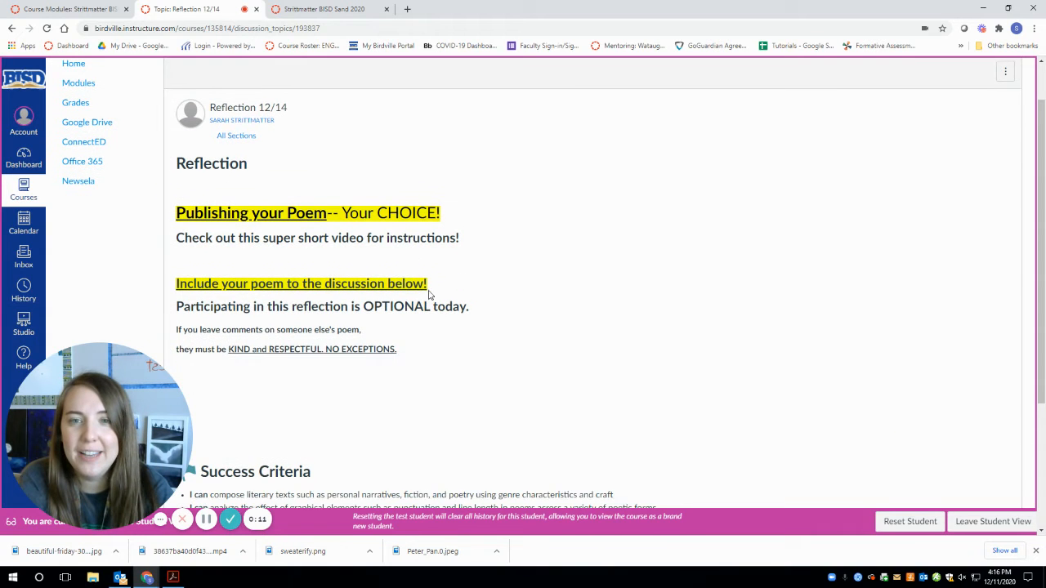
scroll(down, 3)
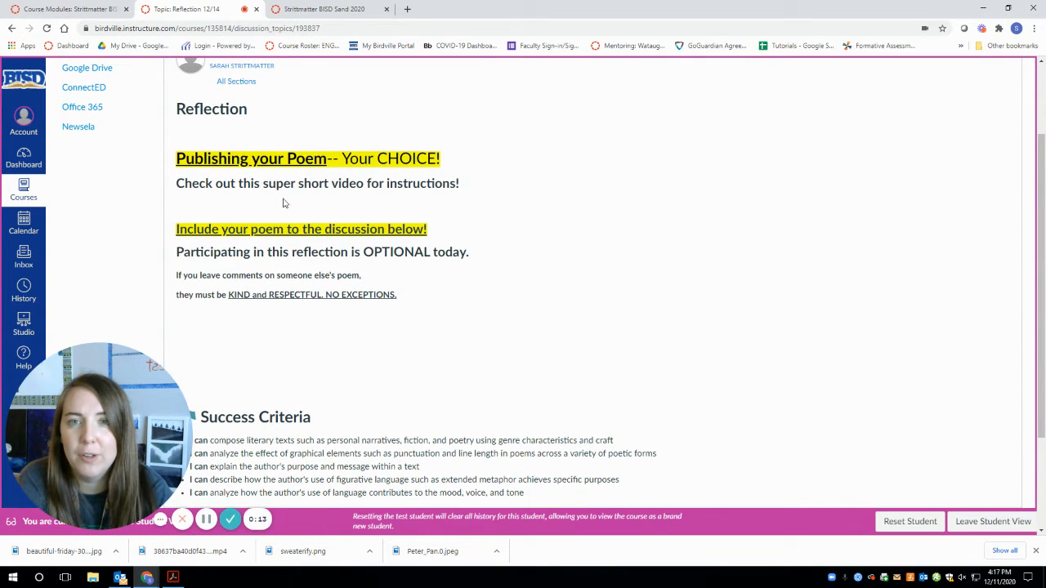
scroll(down, 3)
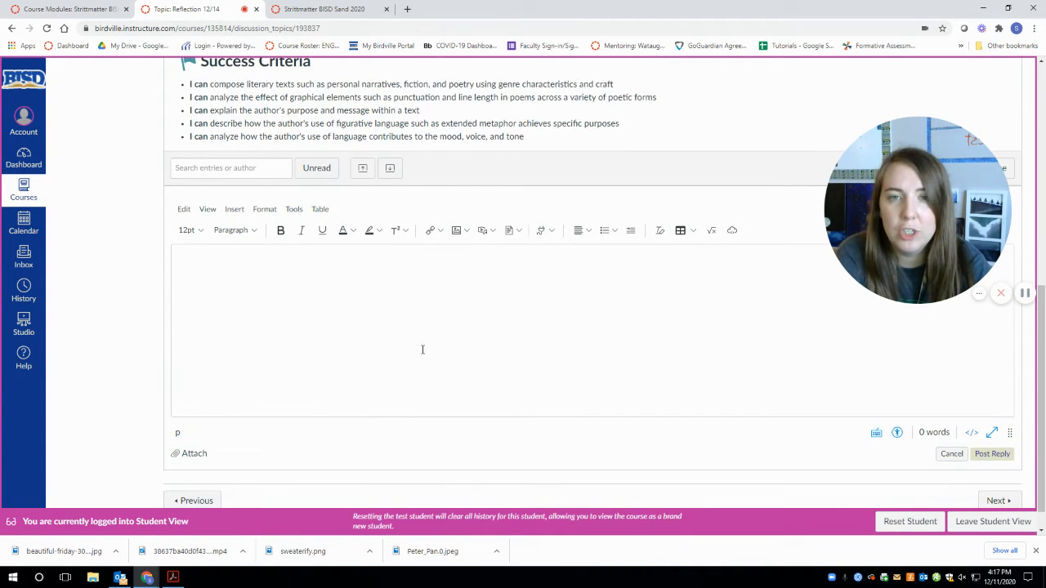
scroll(up, 3)
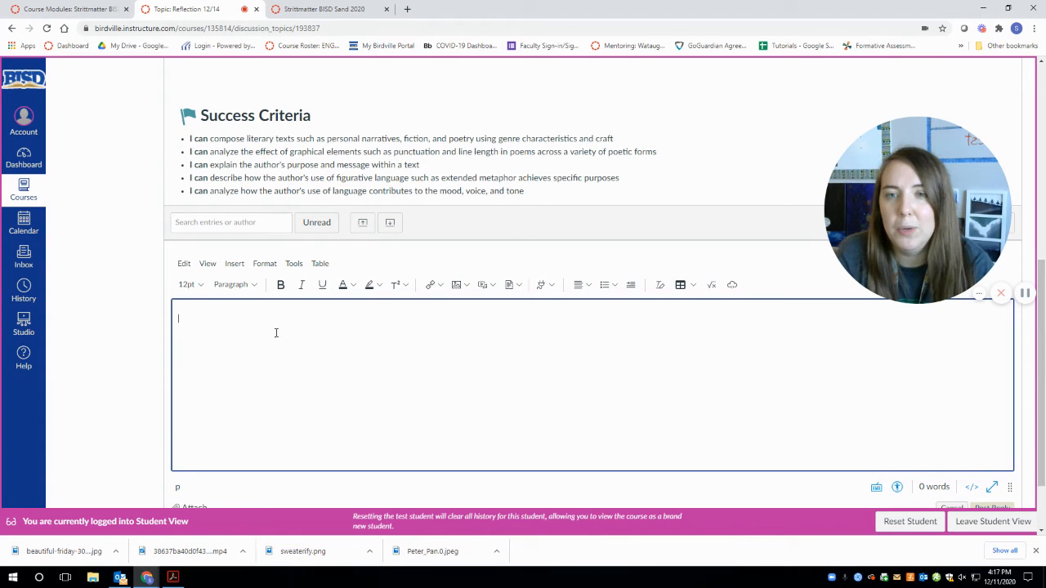
Show the Insert menu's Upload Image and Upload Document choices for the reply.
click(235, 263)
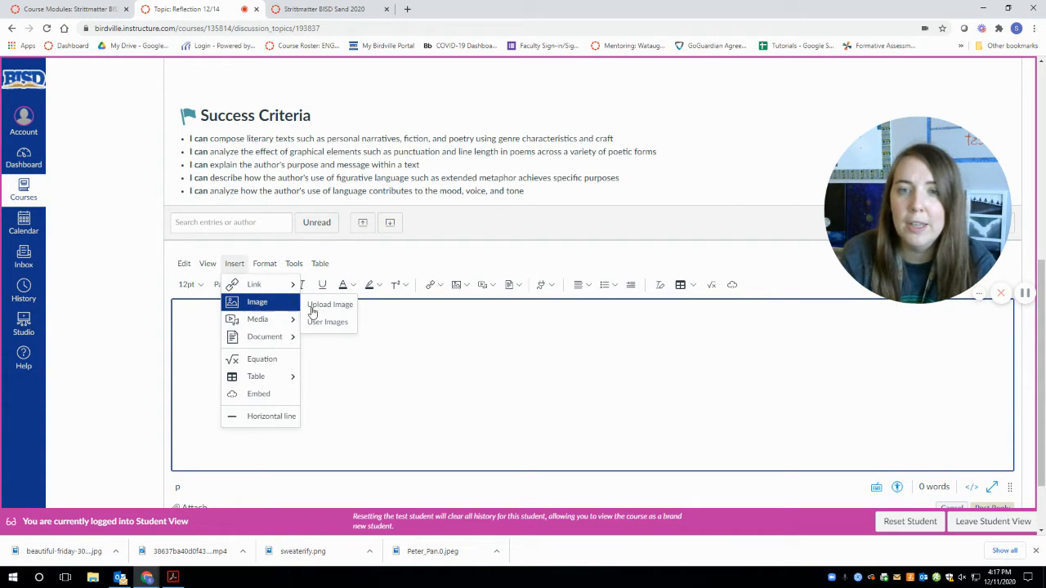
mouse_move(256, 301)
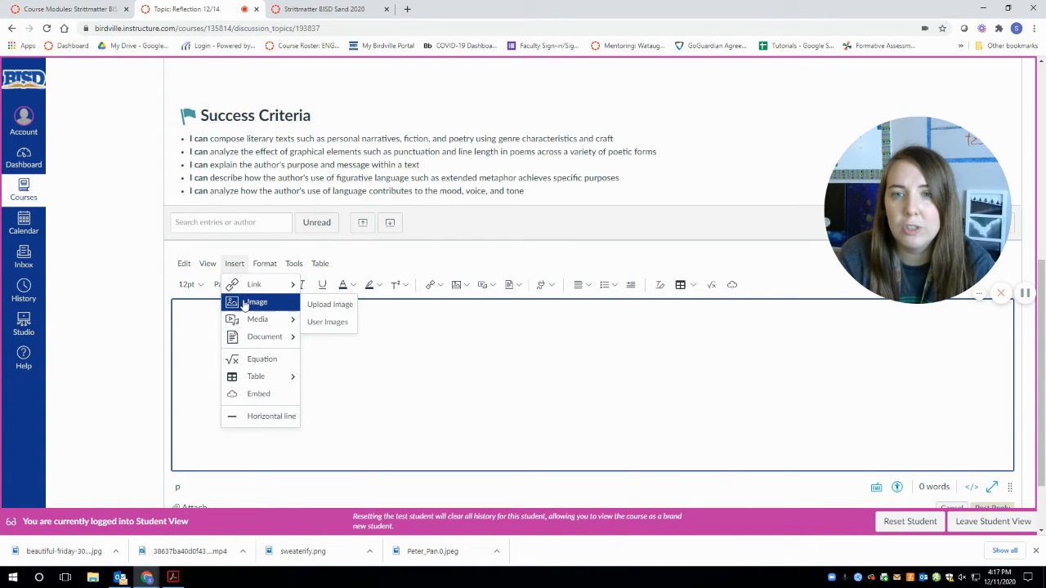
mouse_move(330, 304)
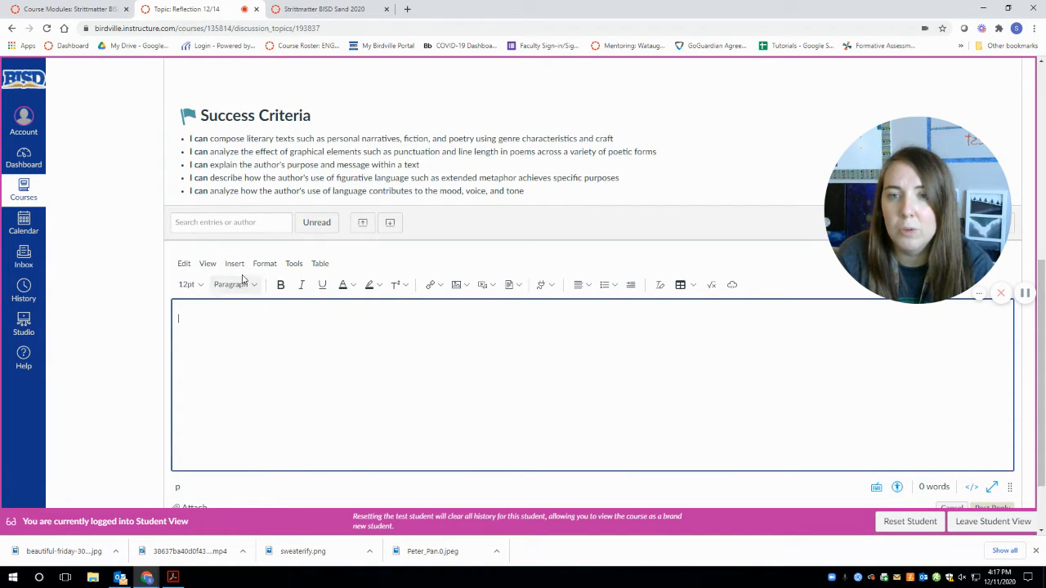
click(235, 263)
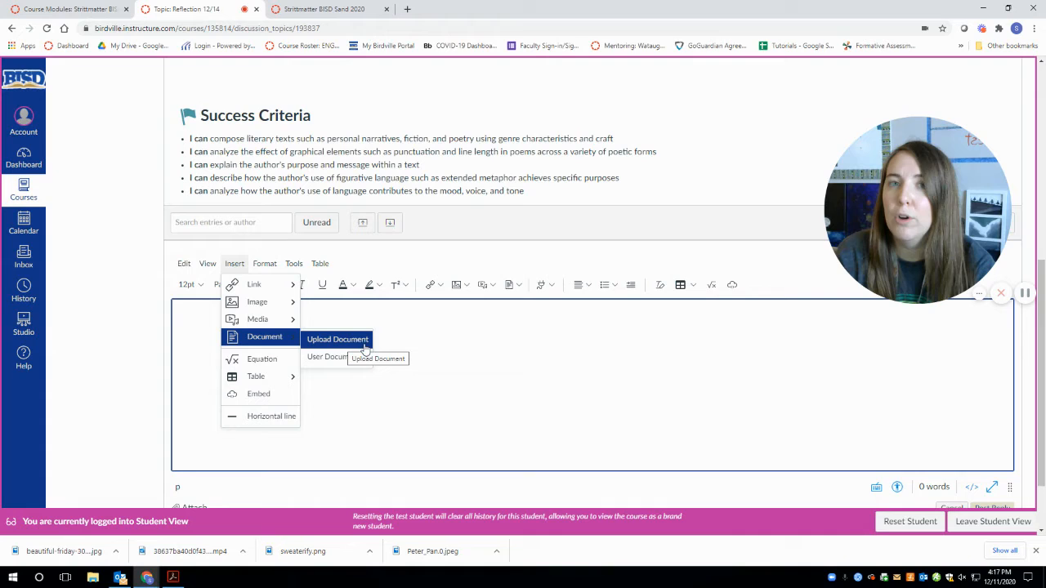
mouse_move(481, 343)
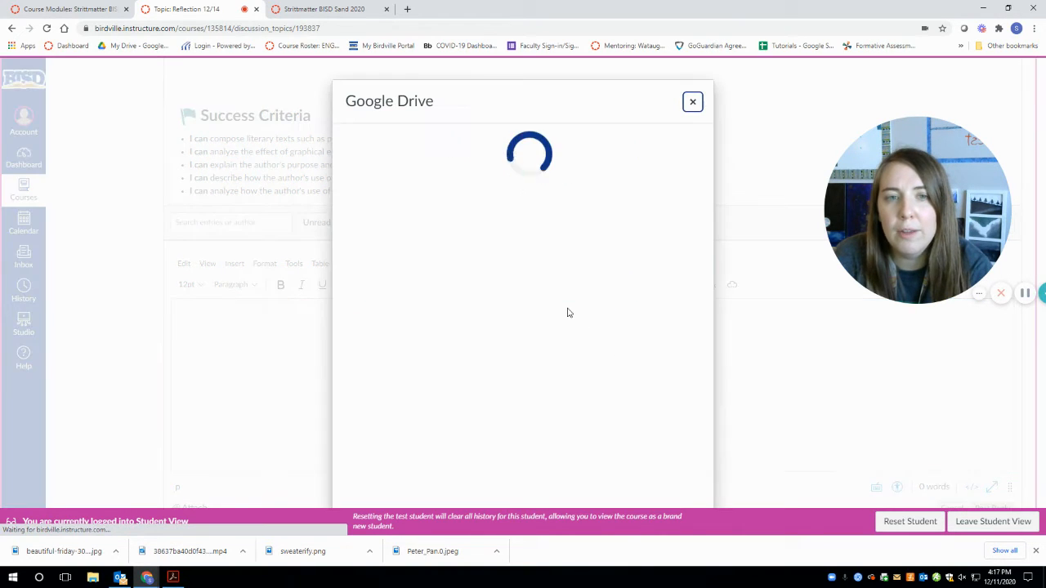
mouse_move(494, 265)
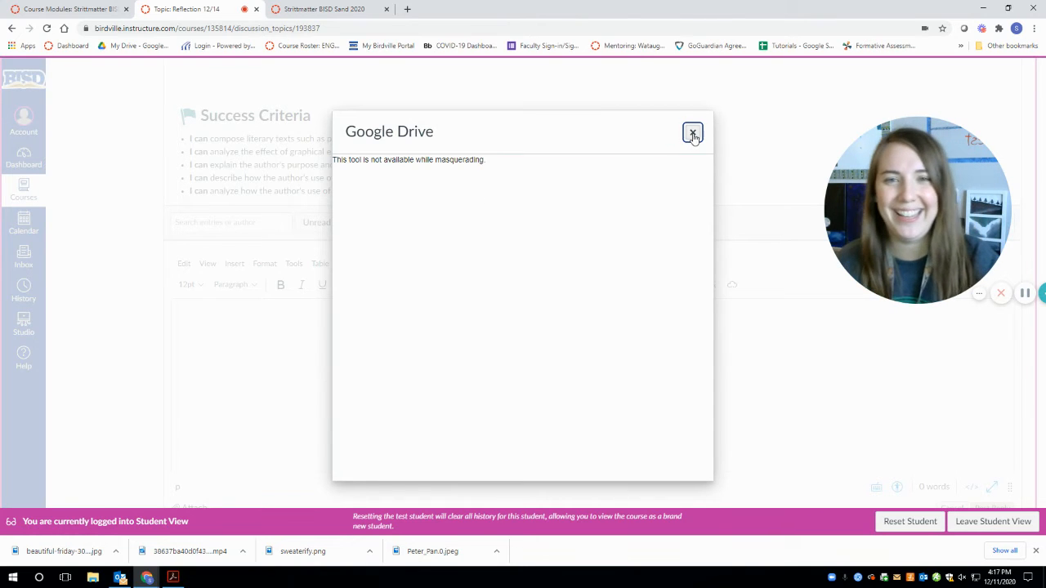
click(693, 134)
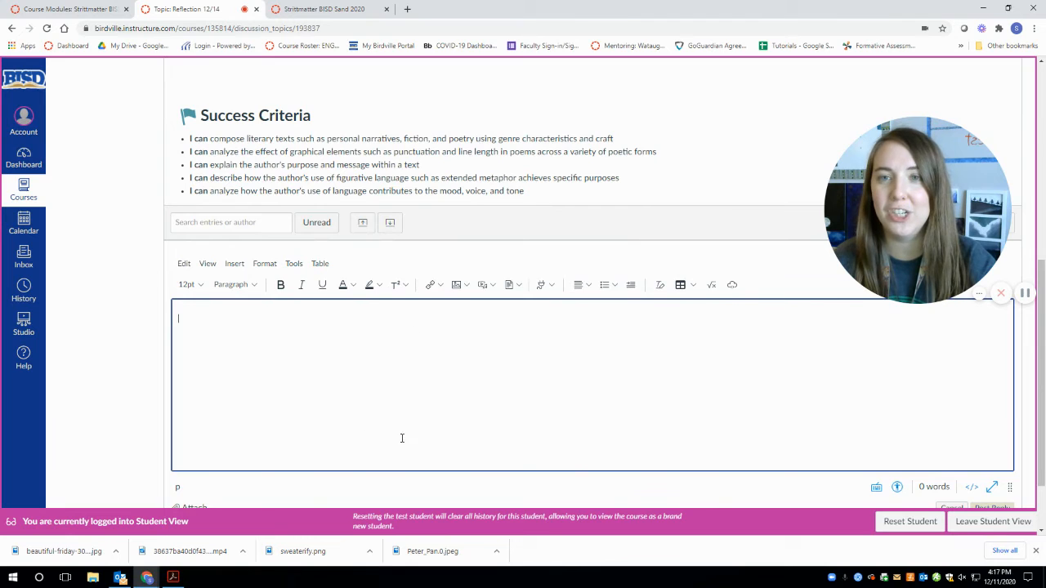
Reread the poem instructions above, then reopen the reply's Insert menu.
scroll(up, 3)
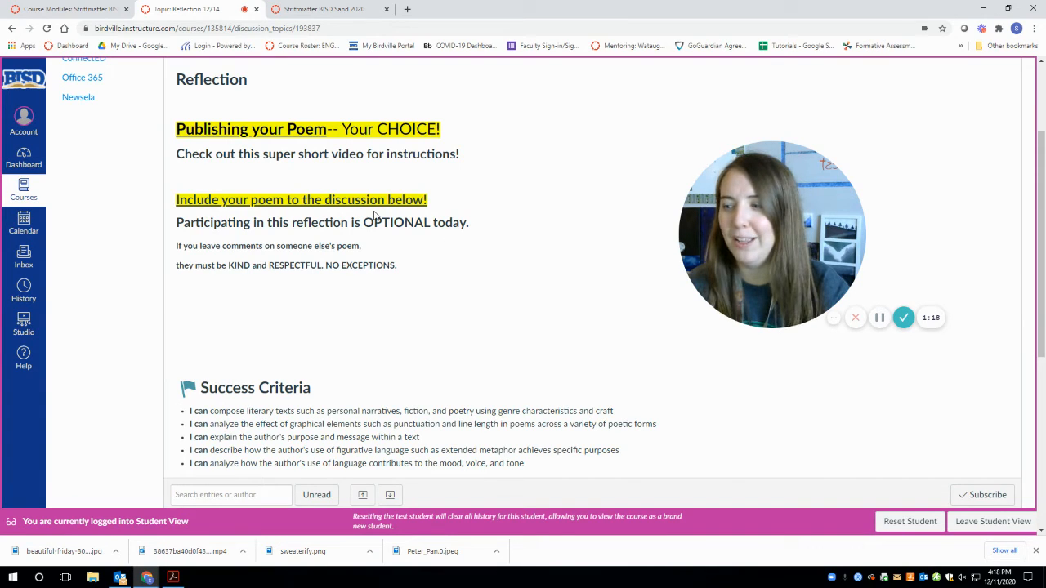
mouse_move(529, 242)
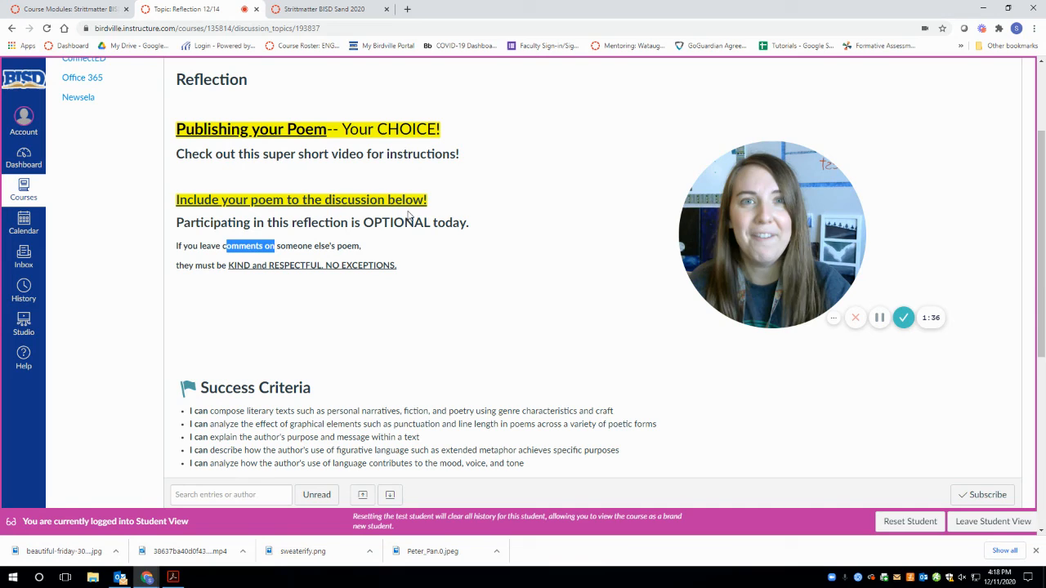
scroll(down, 3)
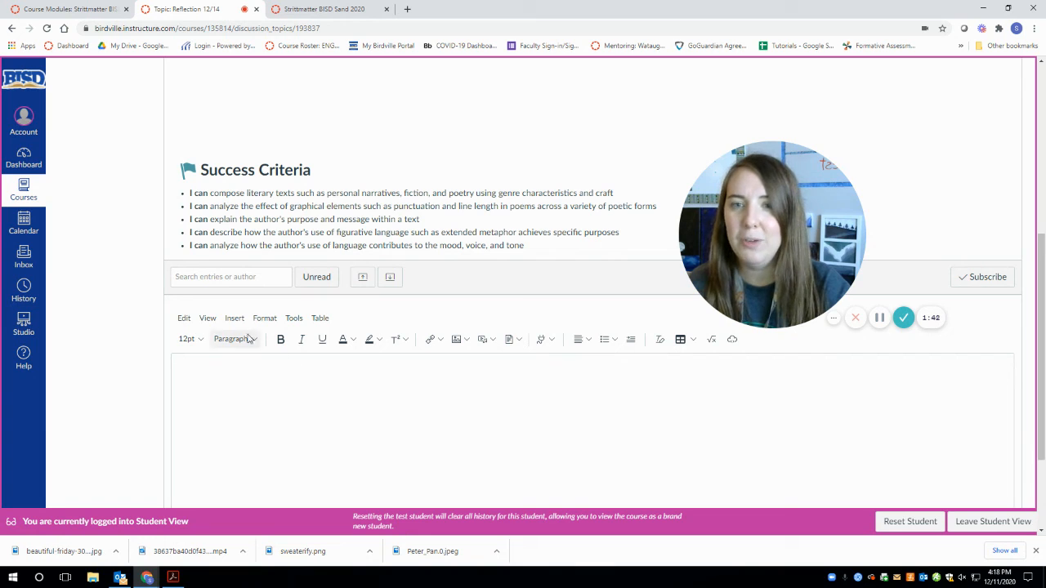
click(235, 317)
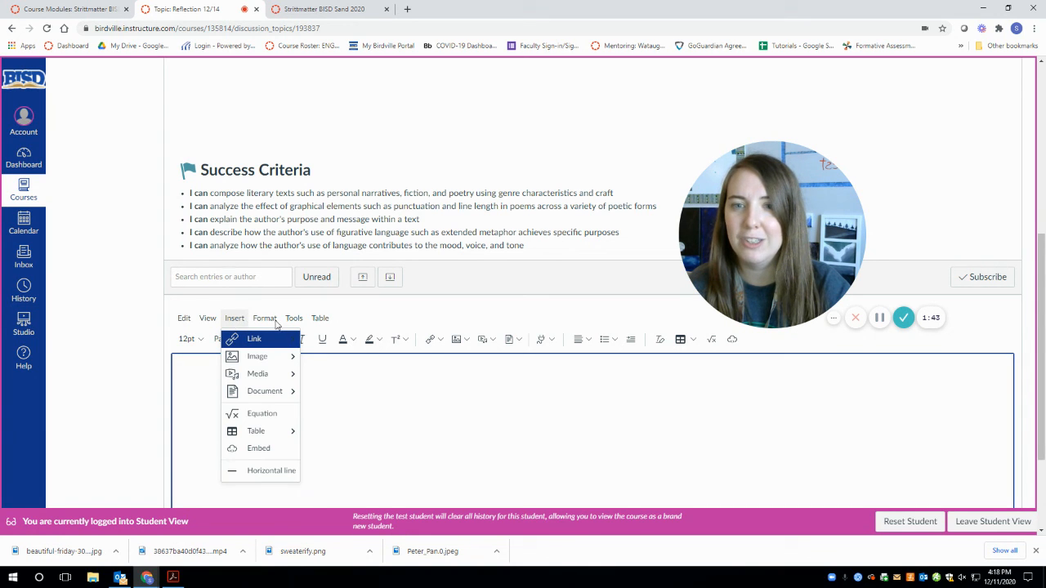